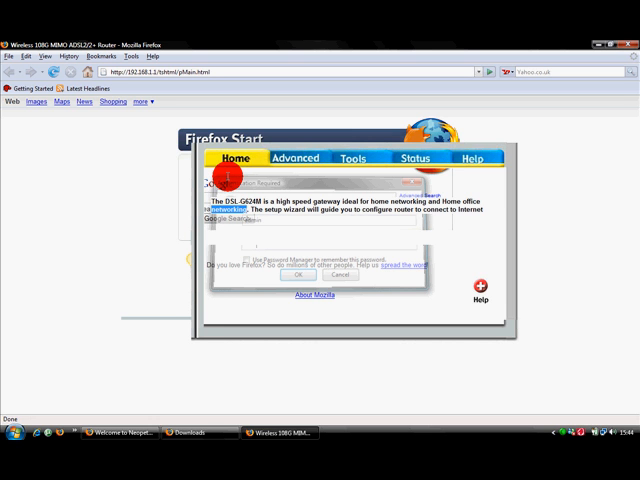
mouse_move(210, 176)
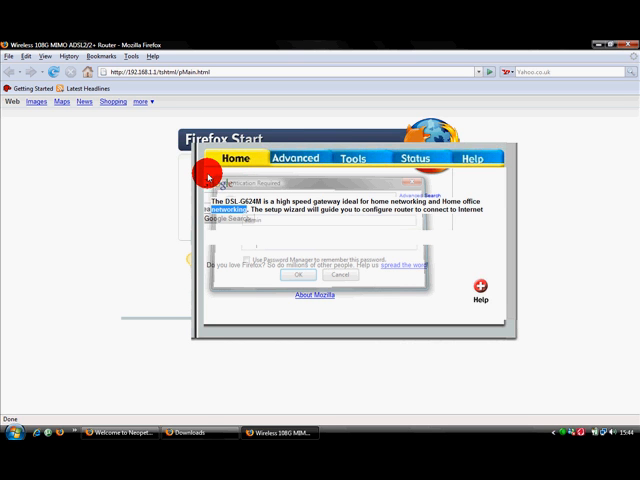
mouse_move(220, 160)
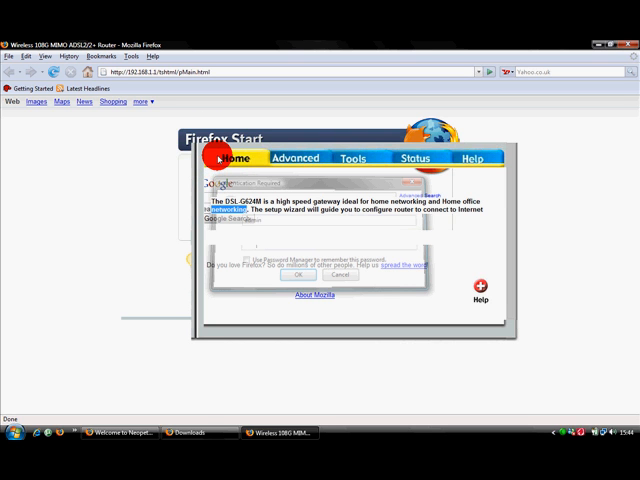
mouse_move(248, 160)
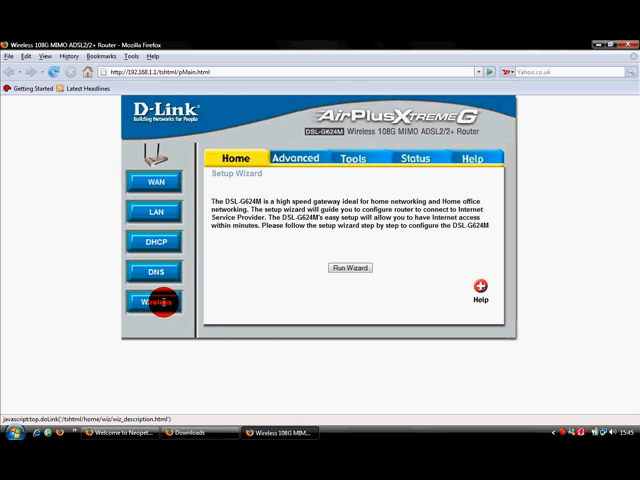
Show the Wireless LAN Settings page: radio enabled, SSID SIDD, channel 6, SSID not hidden, no security
click(156, 304)
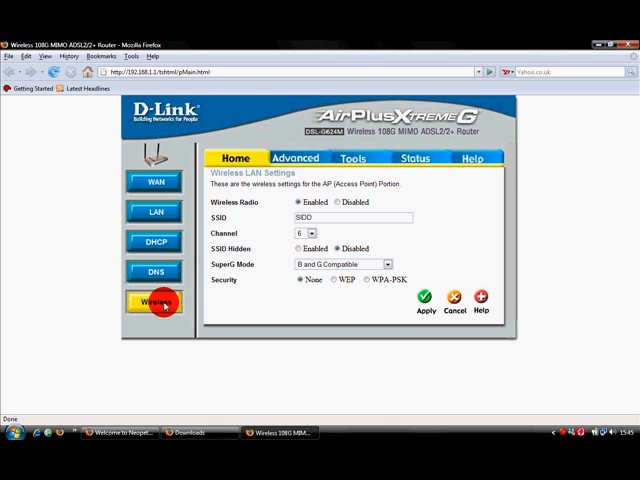
mouse_move(356, 50)
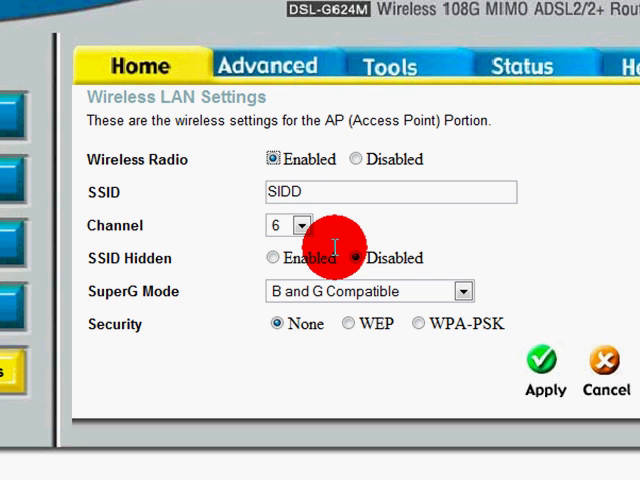
mouse_move(340, 256)
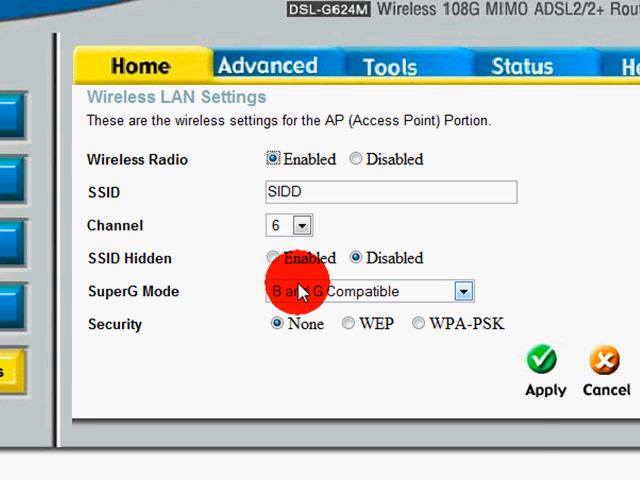
right_click(356, 268)
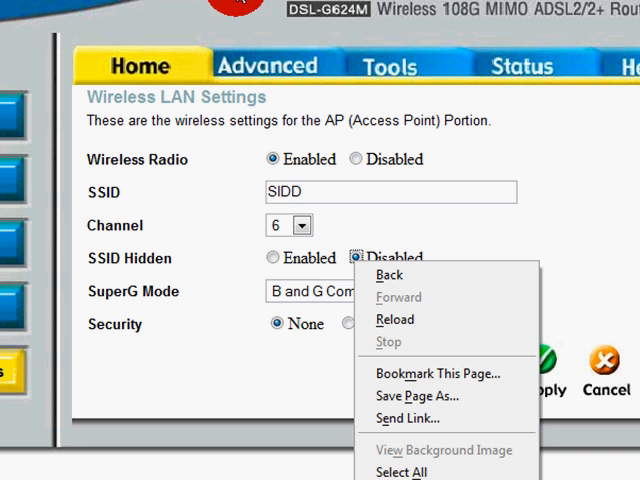
mouse_move(396, 320)
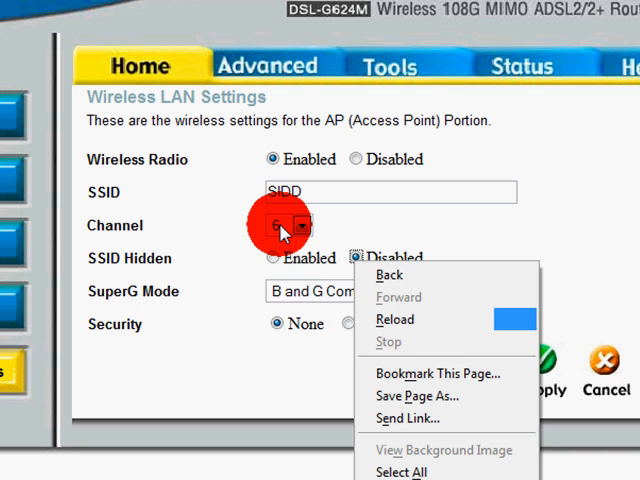
click(300, 224)
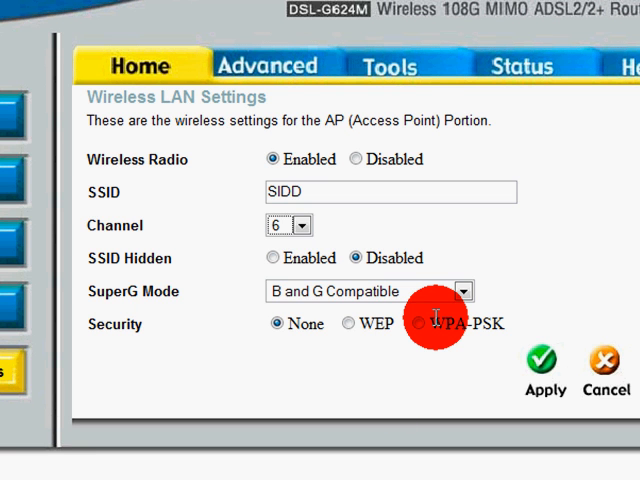
mouse_move(352, 248)
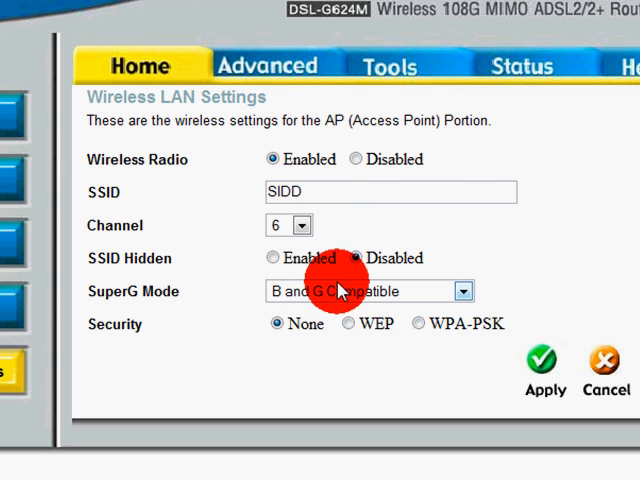
click(460, 292)
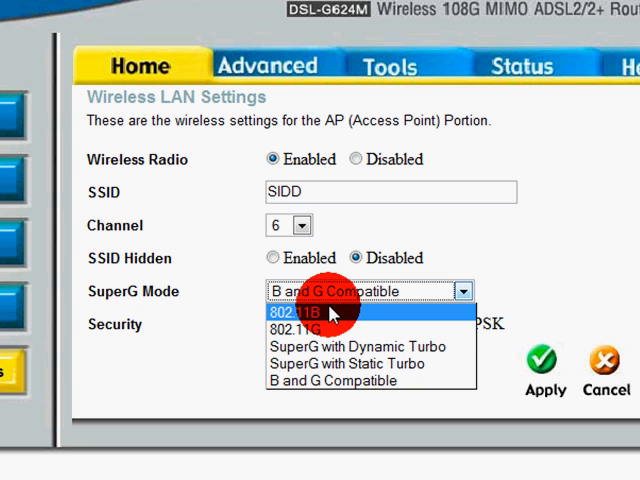
mouse_move(332, 330)
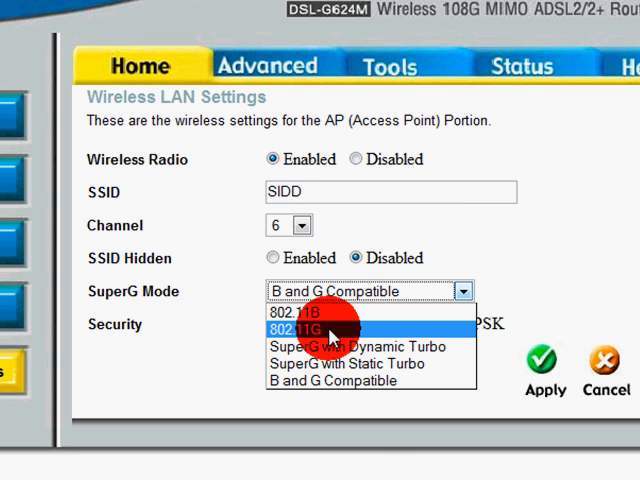
mouse_move(356, 452)
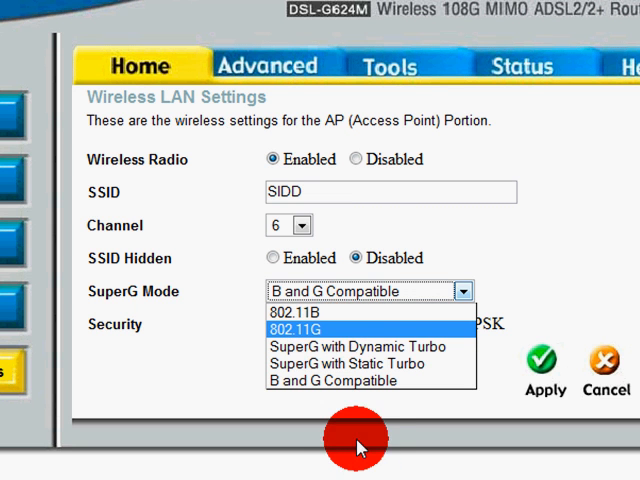
mouse_move(370, 330)
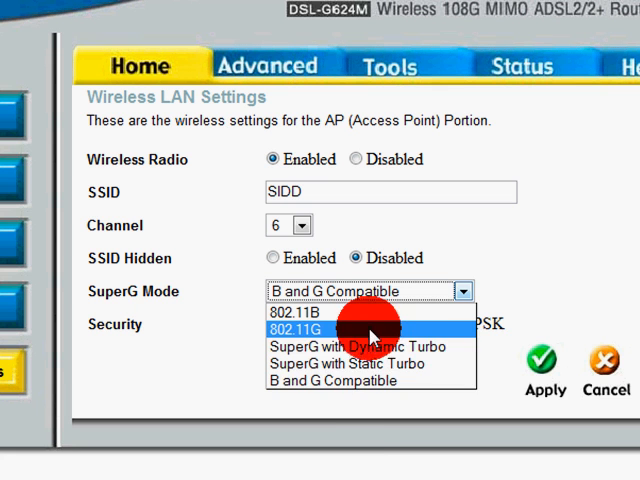
mouse_move(360, 420)
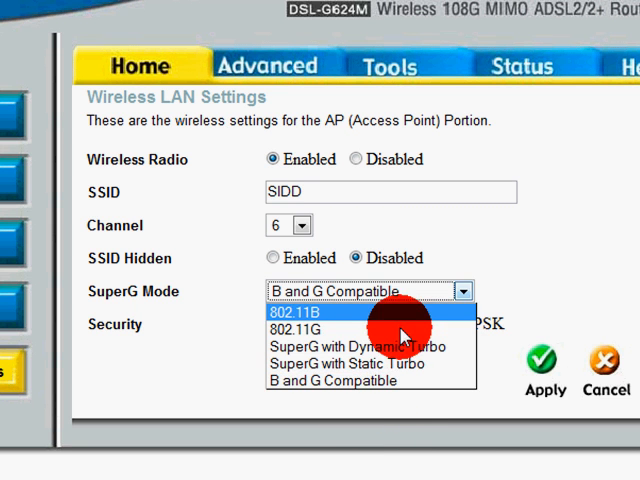
mouse_move(322, 238)
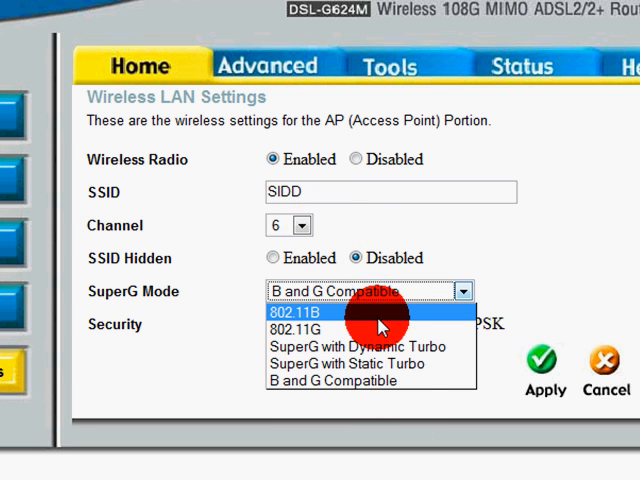
mouse_move(396, 346)
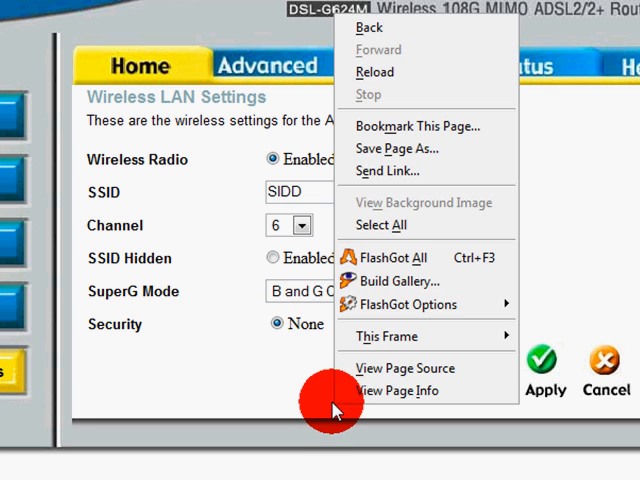
mouse_move(236, 358)
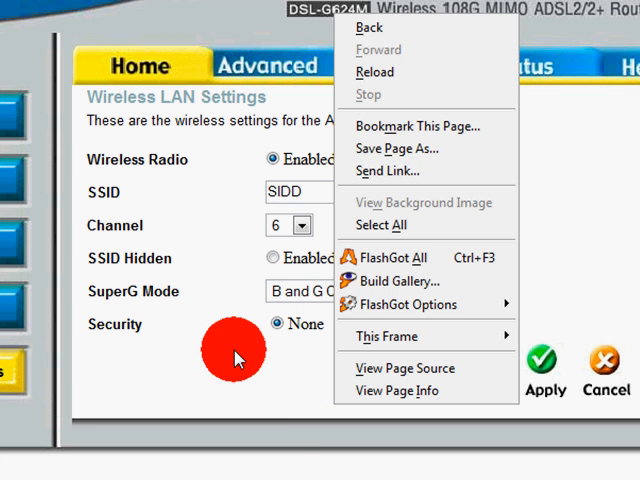
click(236, 356)
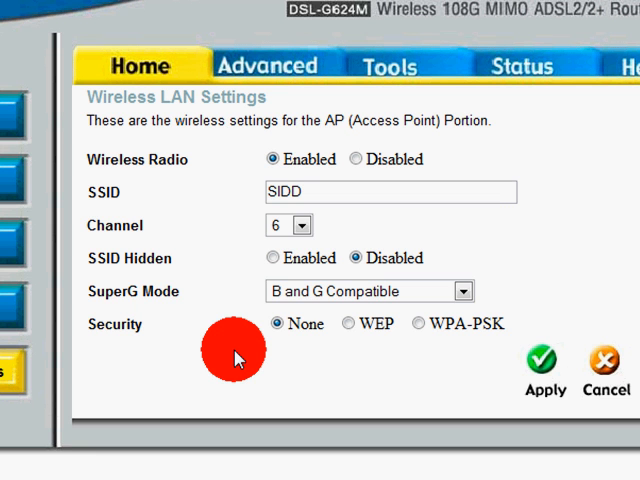
mouse_move(396, 348)
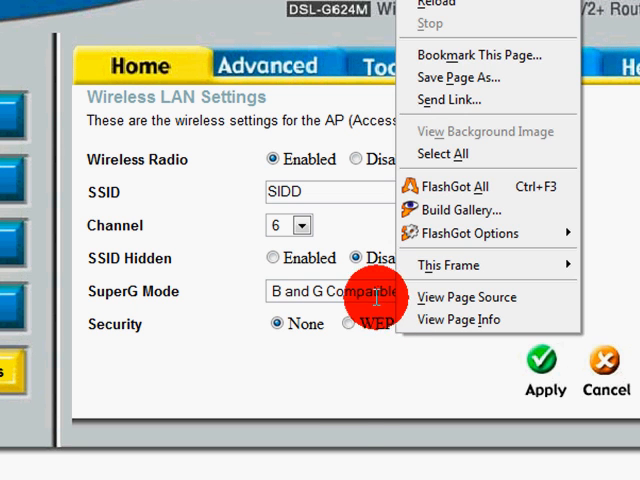
click(356, 412)
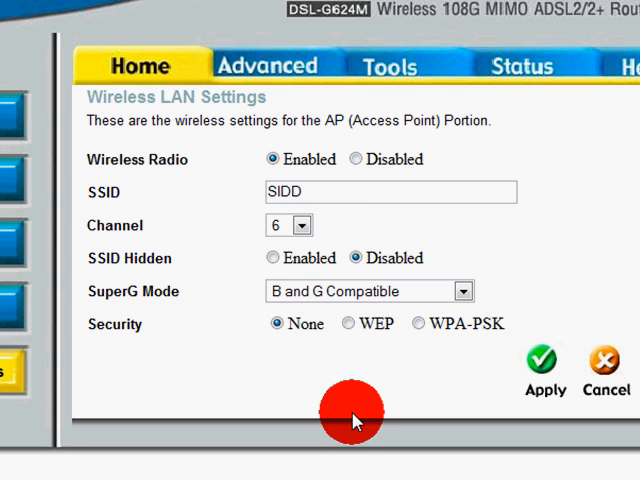
mouse_move(344, 242)
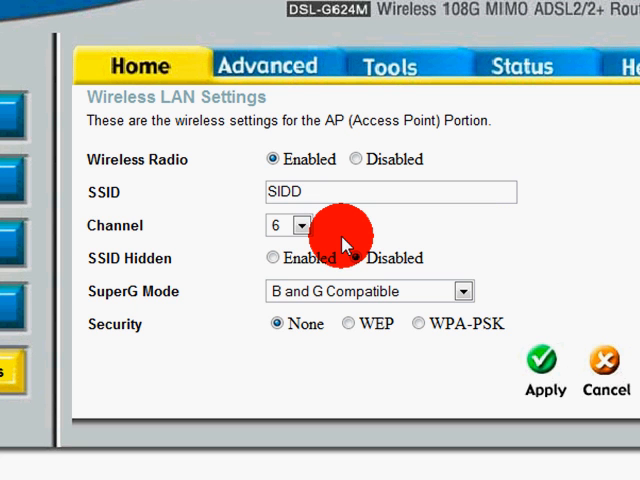
mouse_move(496, 364)
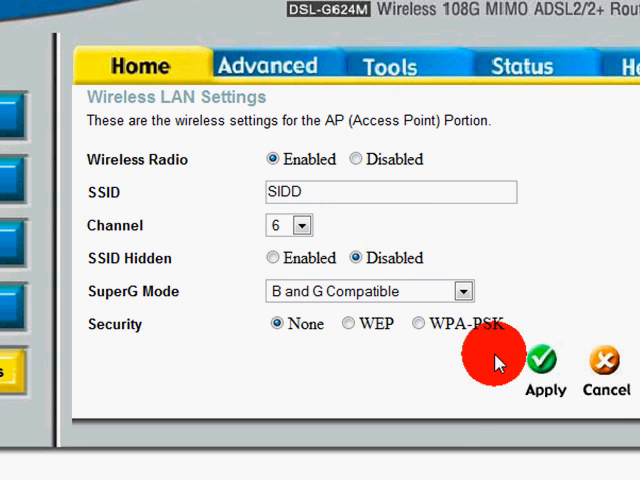